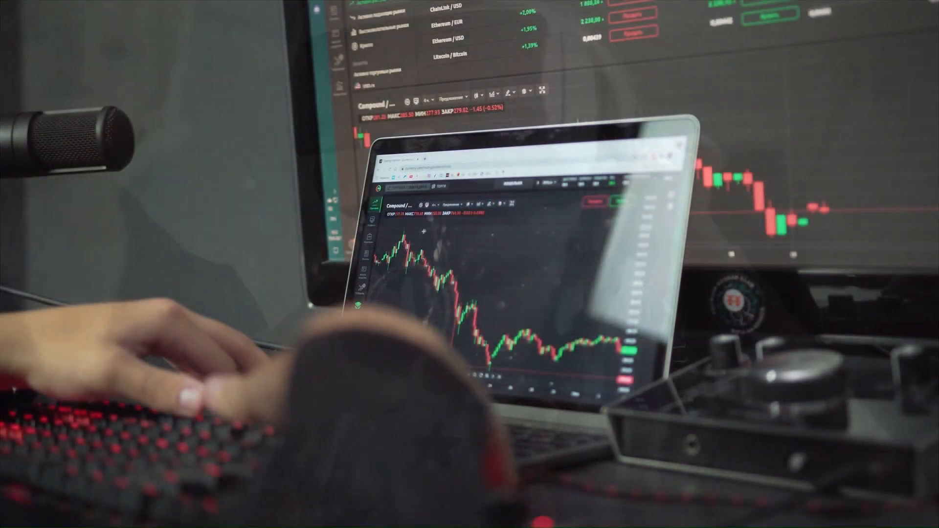
left_click_drag(400, 240, 588, 333)
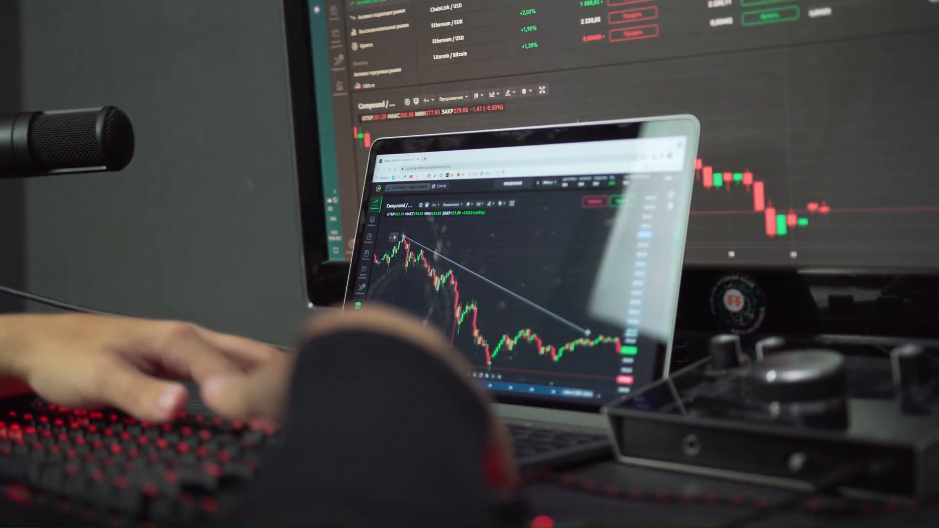